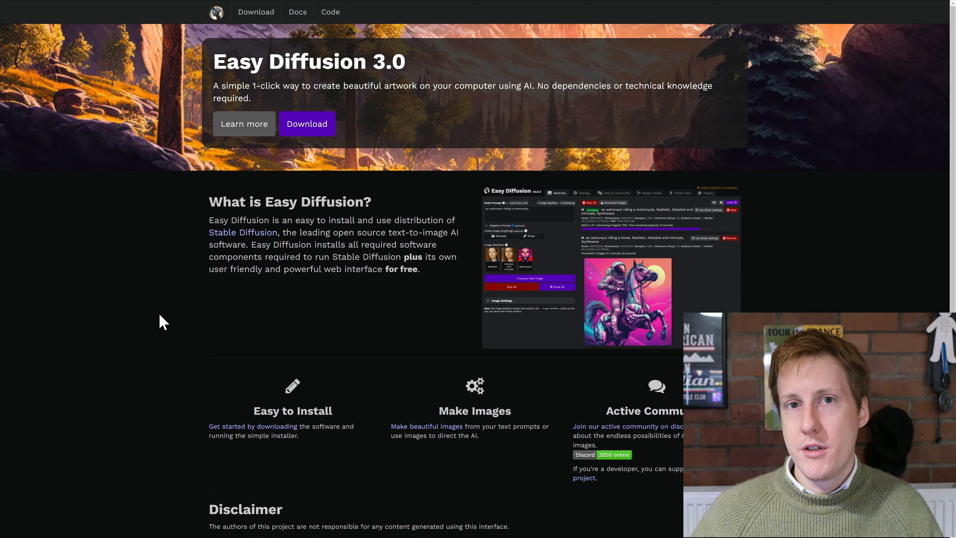
mouse_move(178, 316)
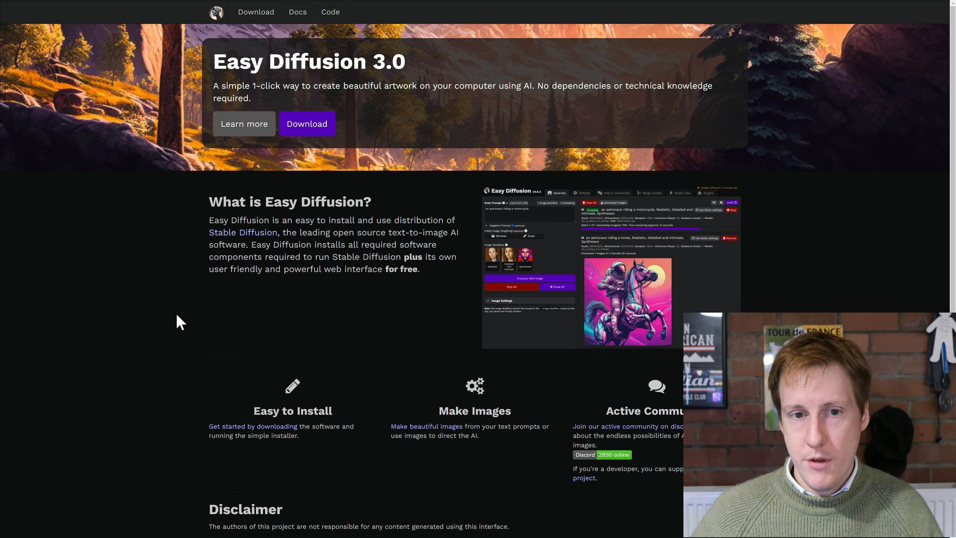
Download the Easy Diffusion Windows installer from the project's Docs installation page.
left_click(298, 12)
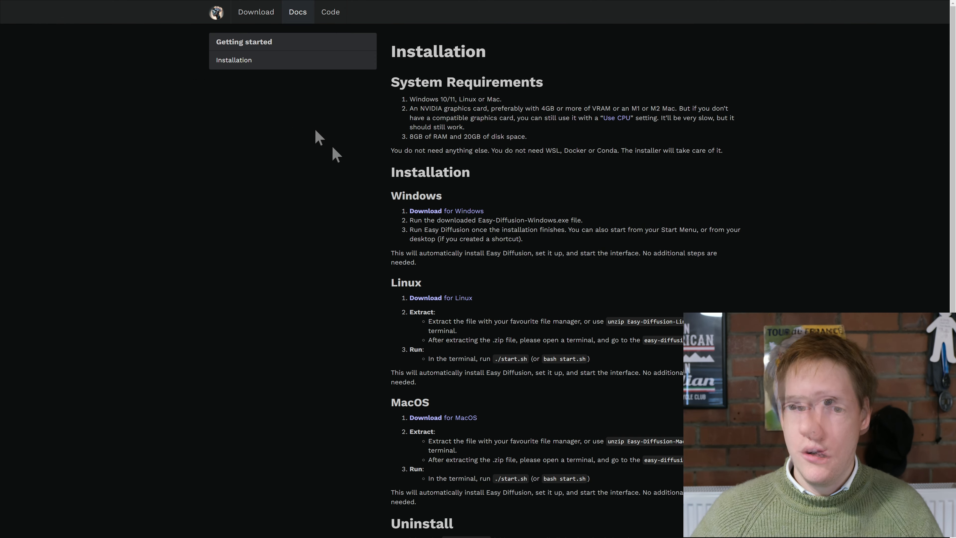
mouse_move(333, 153)
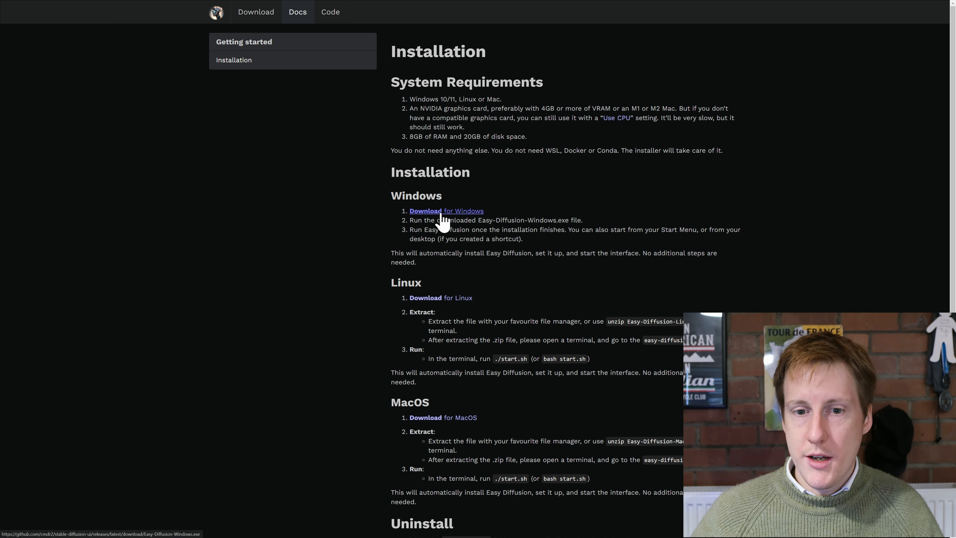
left_click(434, 211)
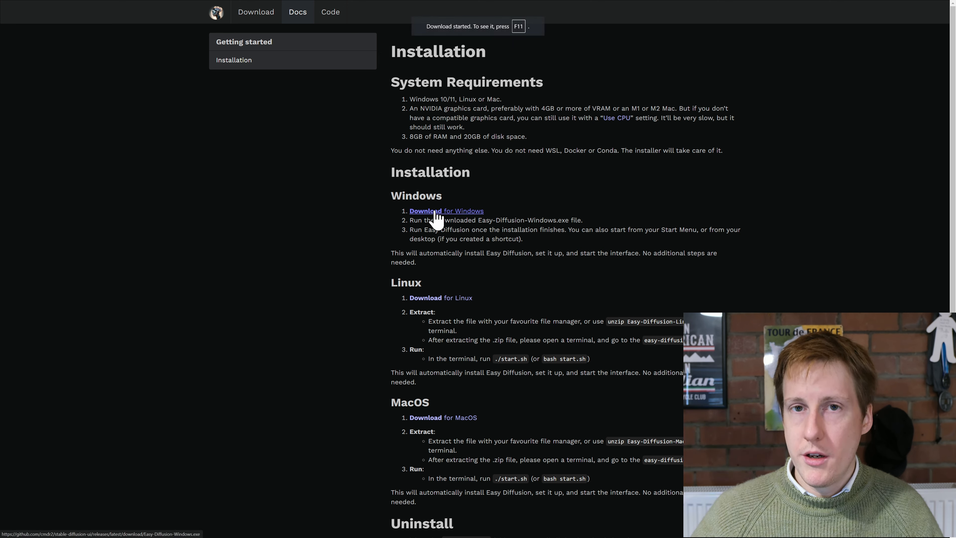
mouse_move(430, 229)
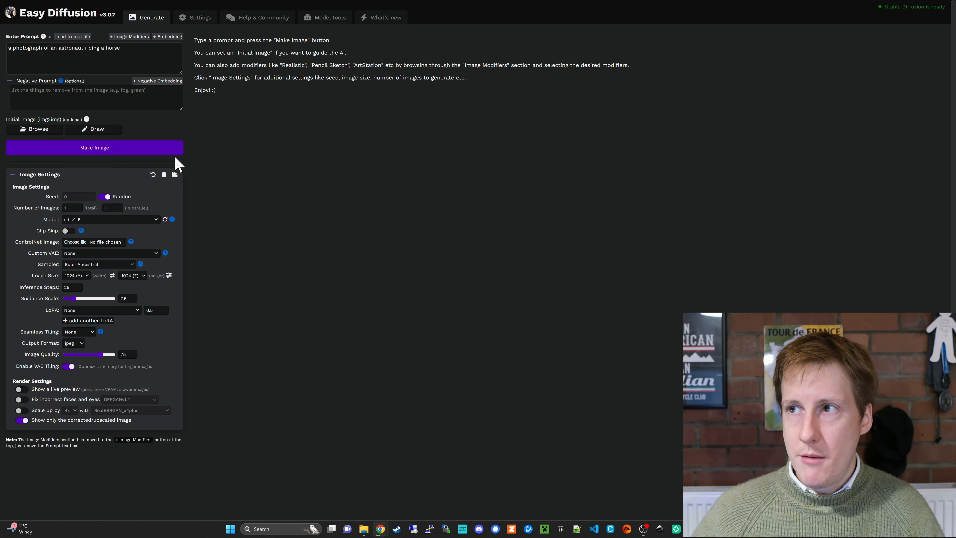
Make an image from the default astronaut-riding-a-horse prompt and wait for it to render.
left_click(94, 148)
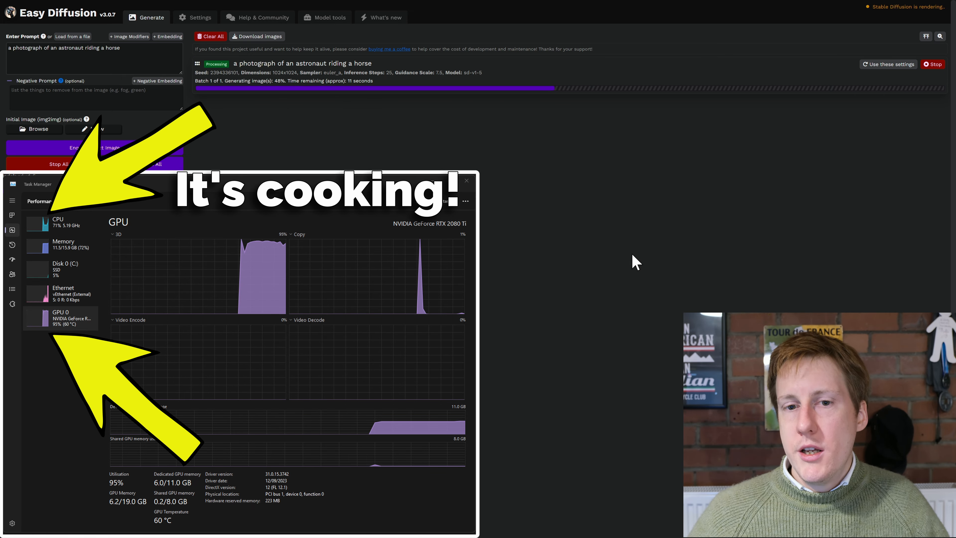
left_click(467, 181)
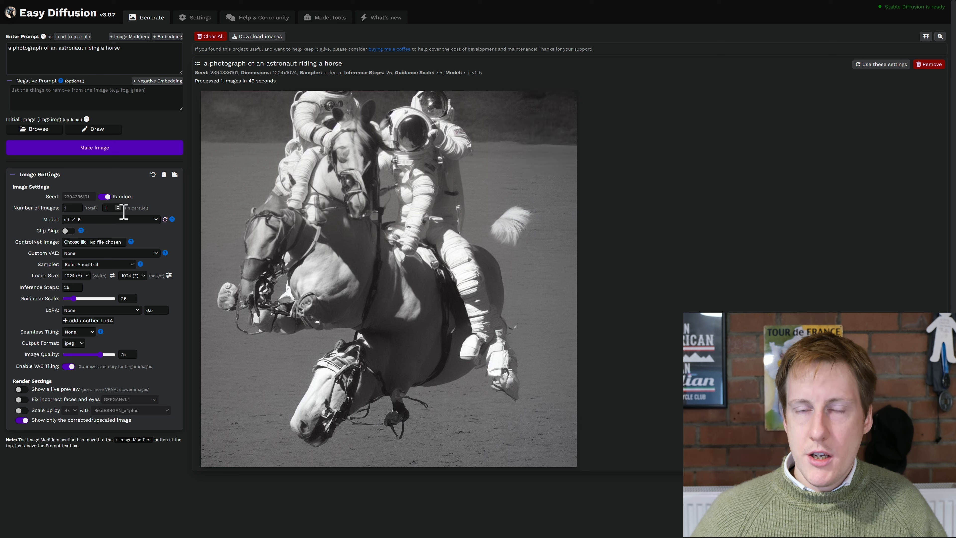
mouse_move(184, 292)
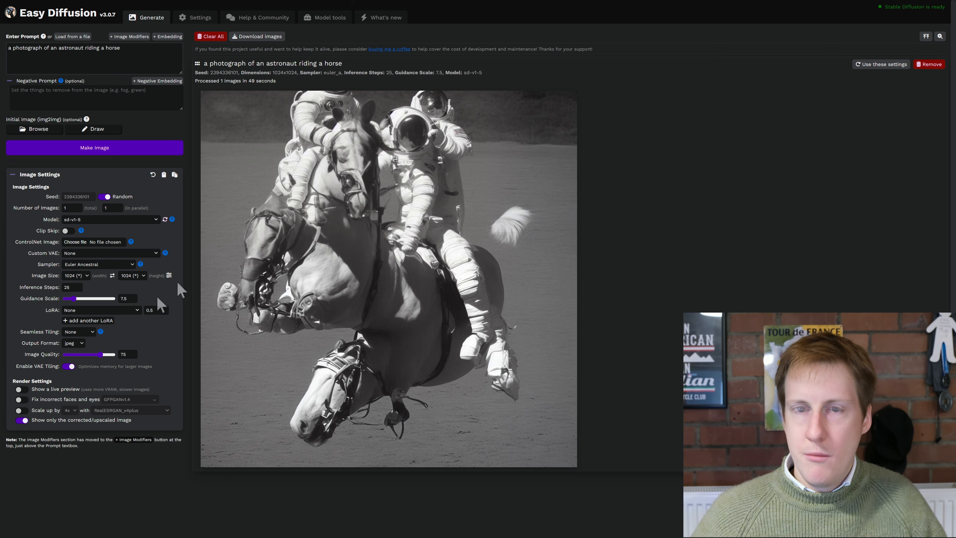
mouse_move(181, 287)
type("warhammer 40k, chaos space marines, dreadnaught")
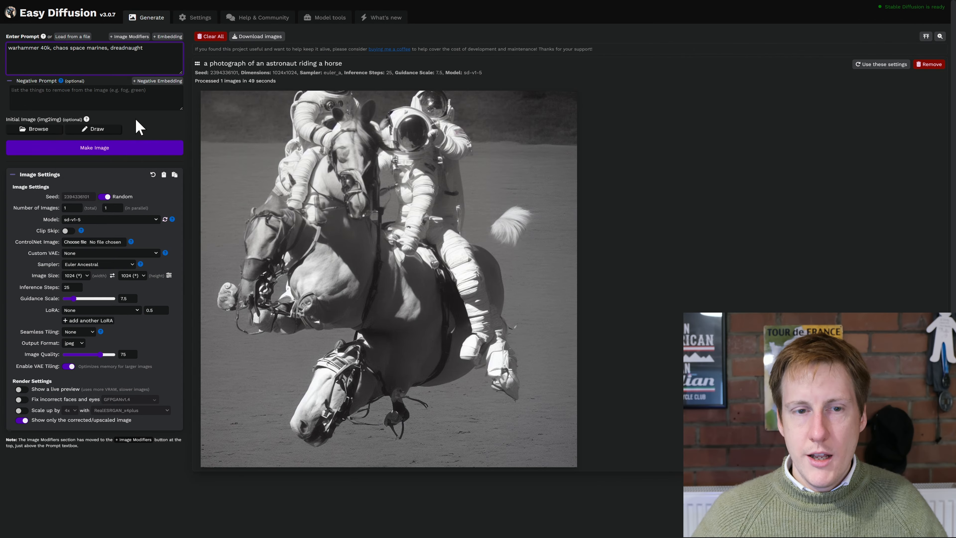
Queue the 'warhammer 40k, chaos space marines, dreadnaught' prompt for generation.
left_click(94, 147)
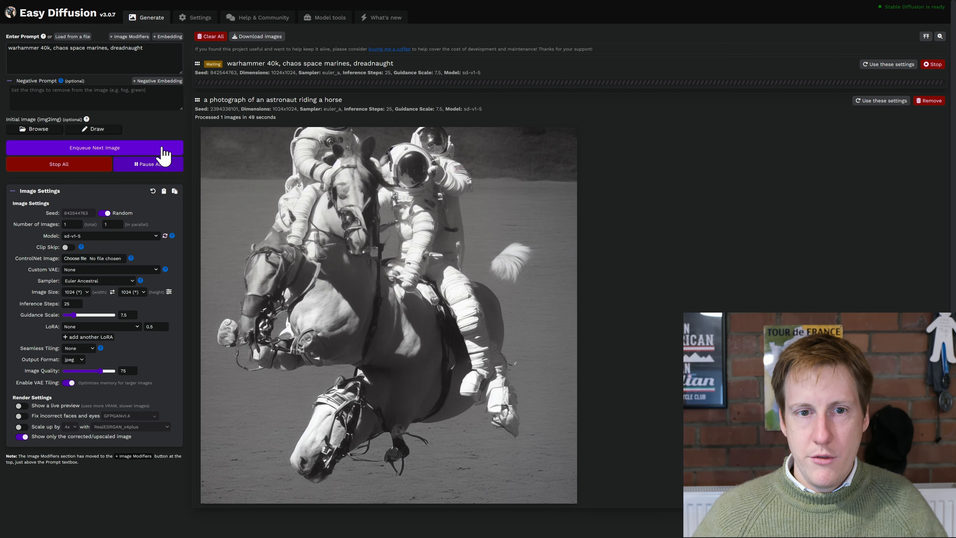
mouse_move(192, 167)
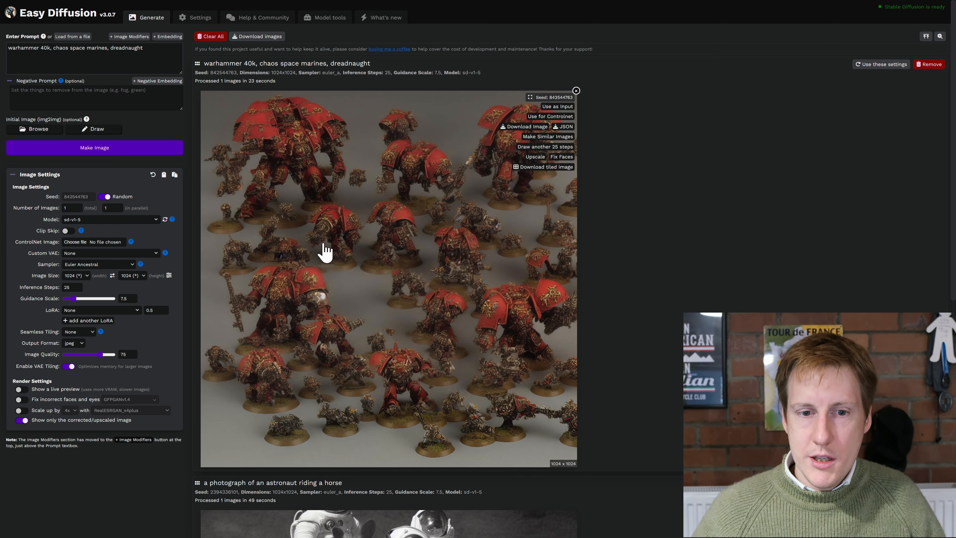
mouse_move(497, 250)
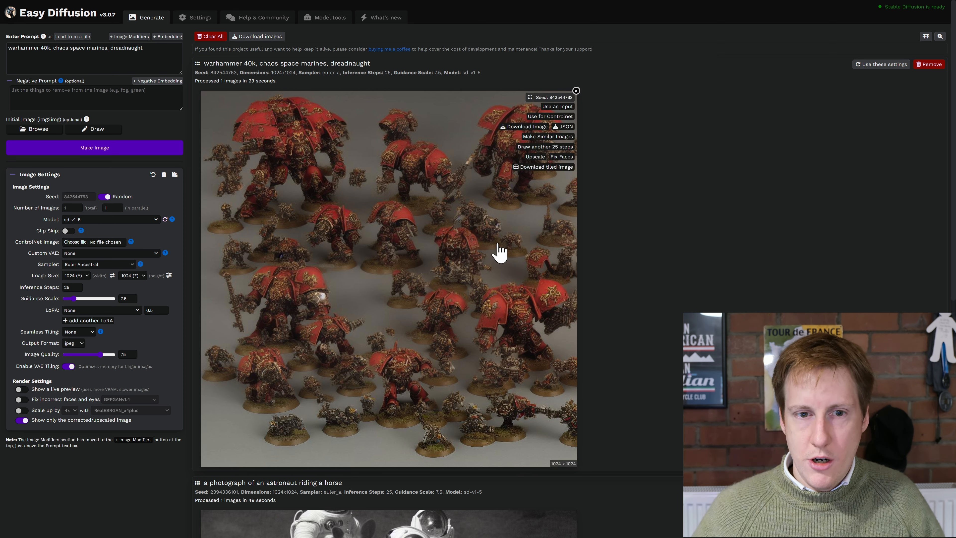
mouse_move(257, 174)
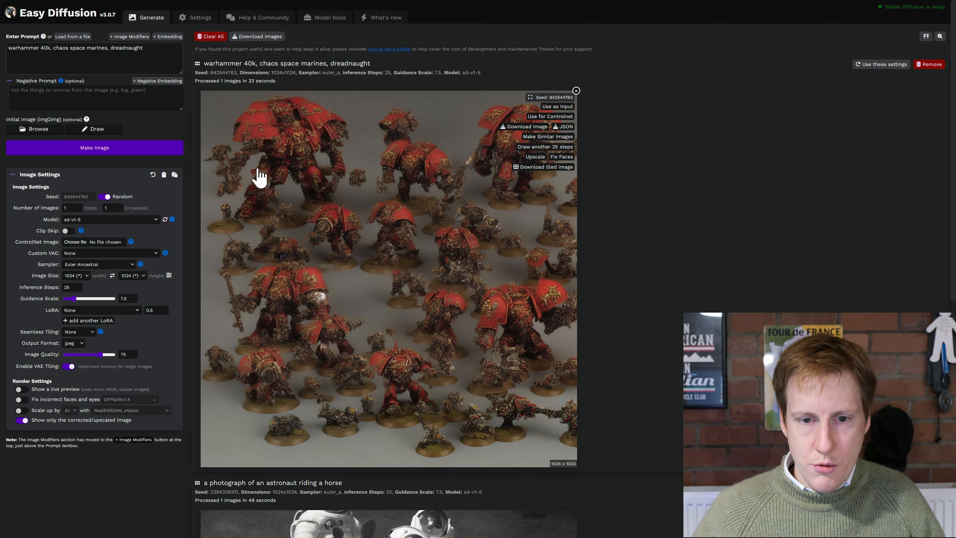
mouse_move(408, 323)
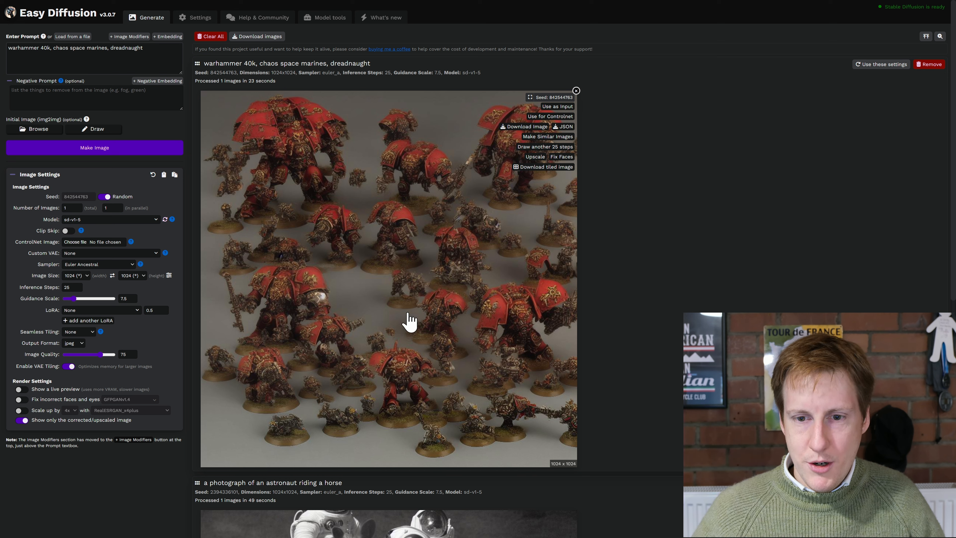
mouse_move(446, 316)
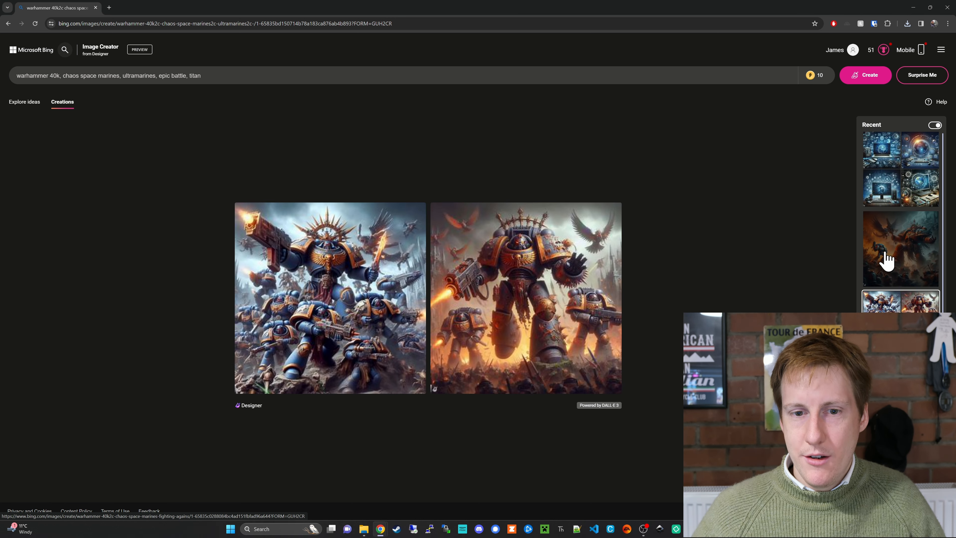
View the chaos space marines versus ultramarines creation from the Recent panel full size.
left_click(901, 250)
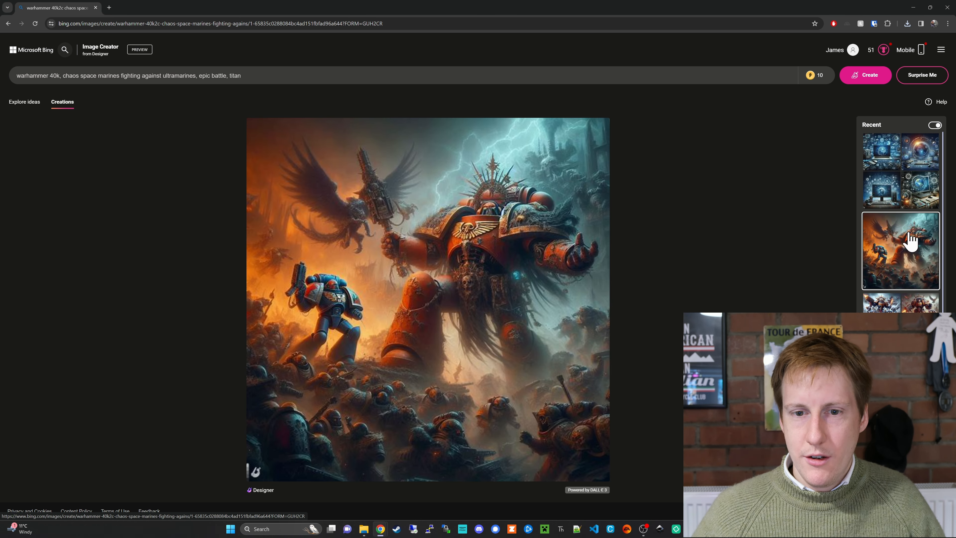
mouse_move(758, 241)
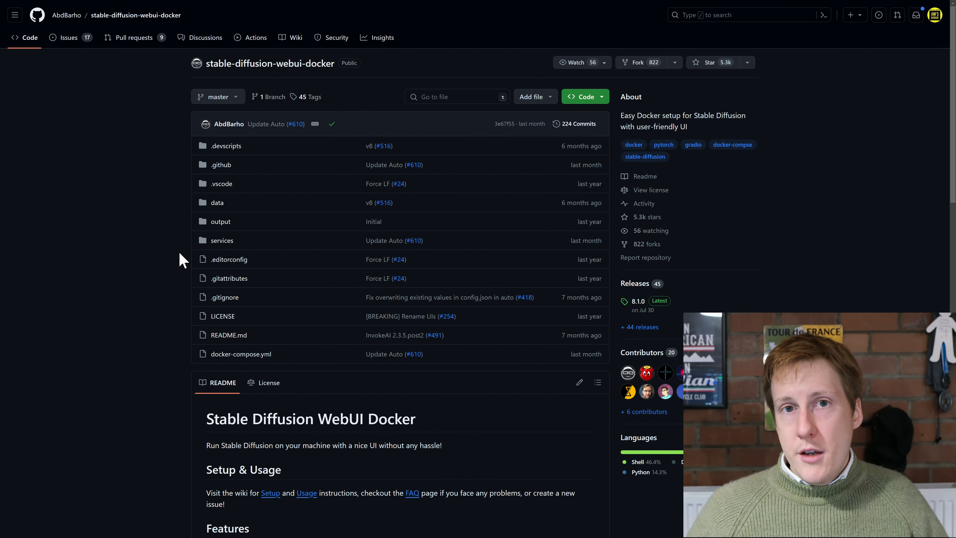
mouse_move(66, 15)
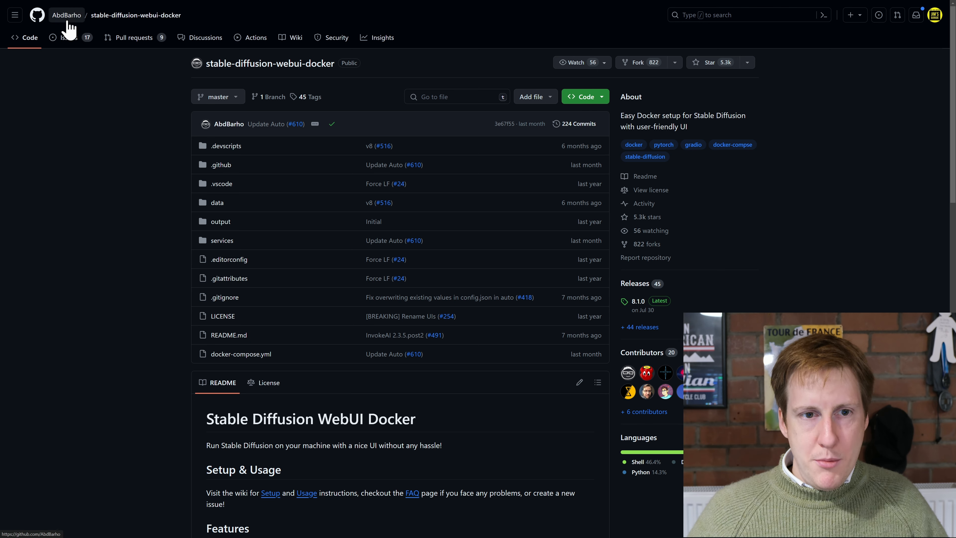
Star the repository and scroll its README Features listing AUTOMATIC1111, InvokeAI and ComfyUI.
left_click(705, 62)
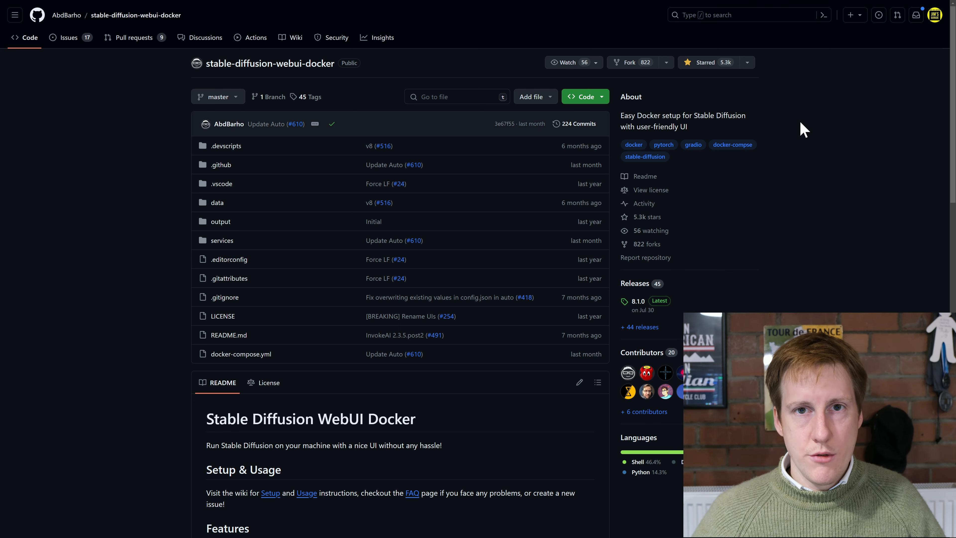
scroll("down", 3)
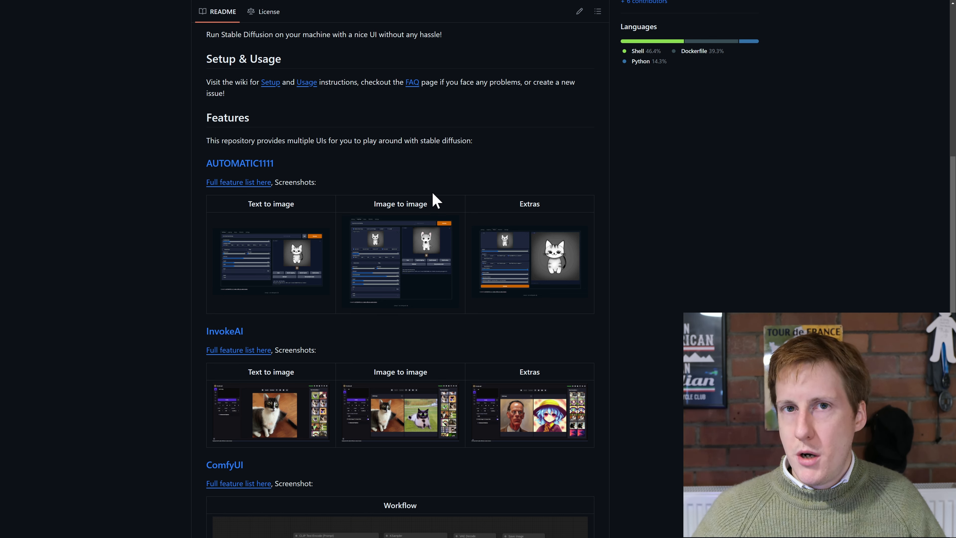
scroll("down", 3)
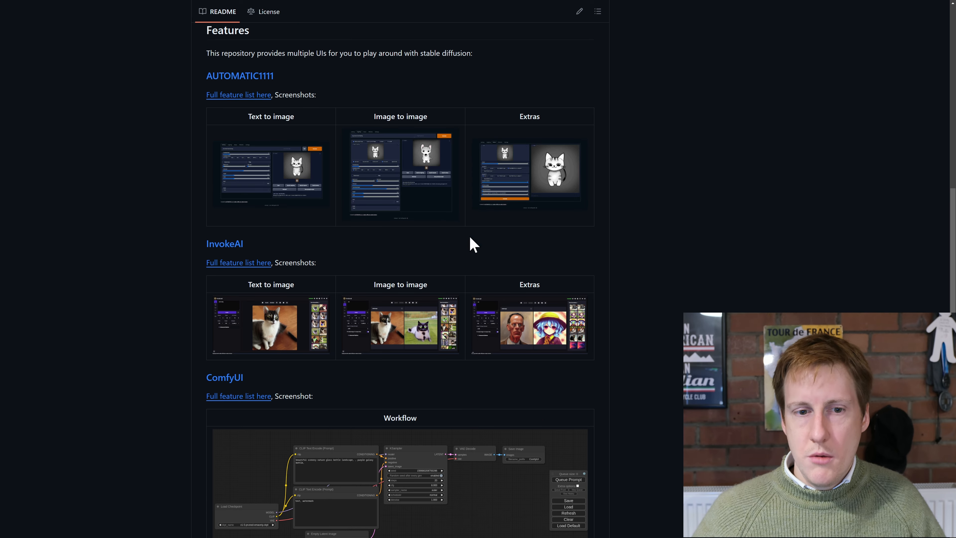
scroll("down", 3)
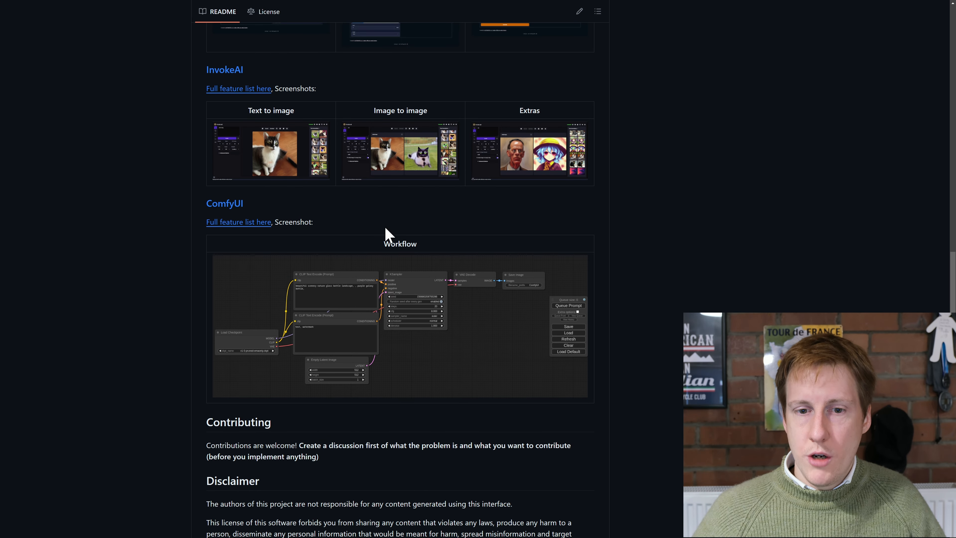
mouse_move(576, 246)
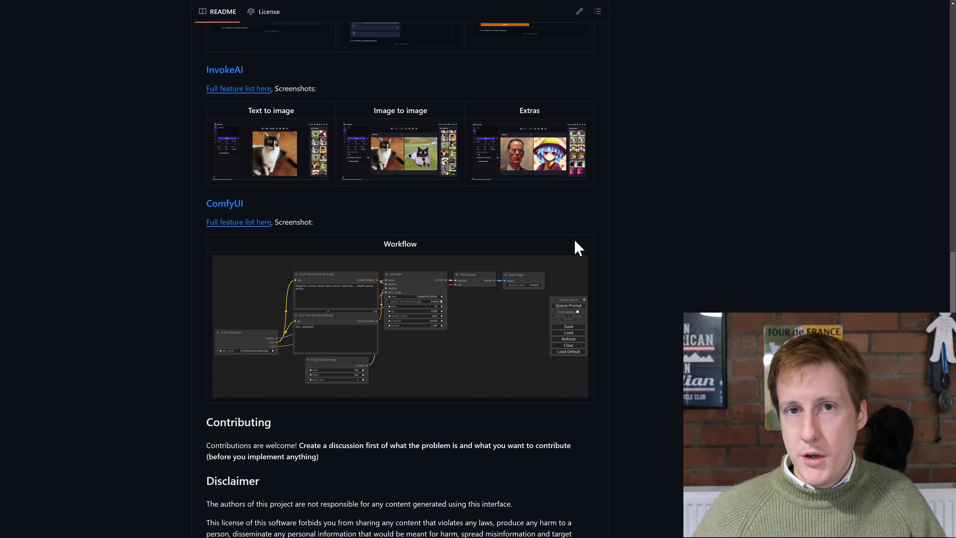
mouse_move(572, 271)
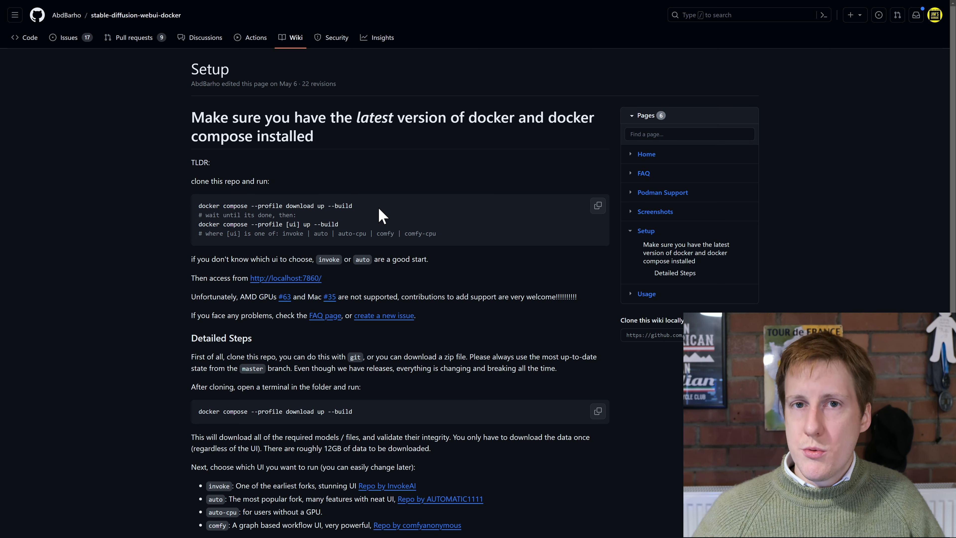
mouse_move(353, 237)
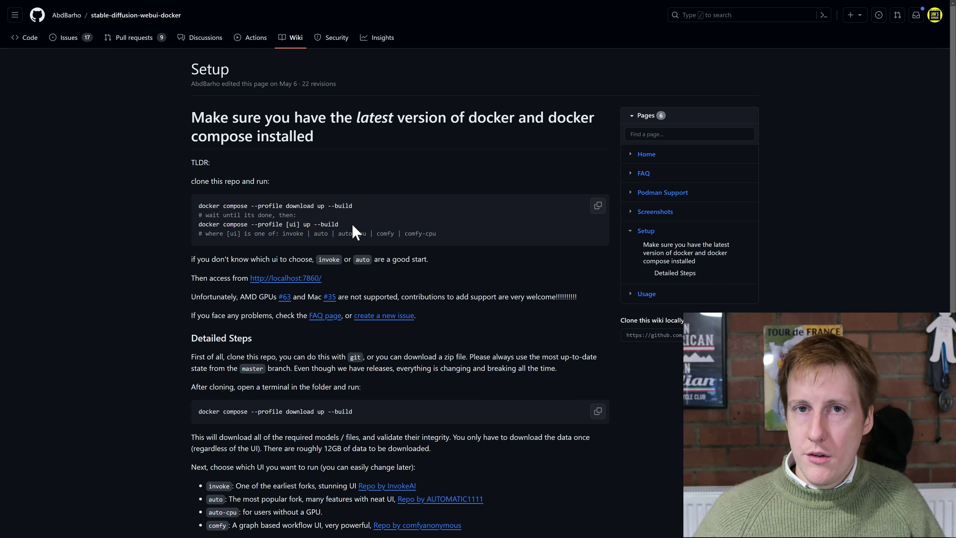
mouse_move(384, 238)
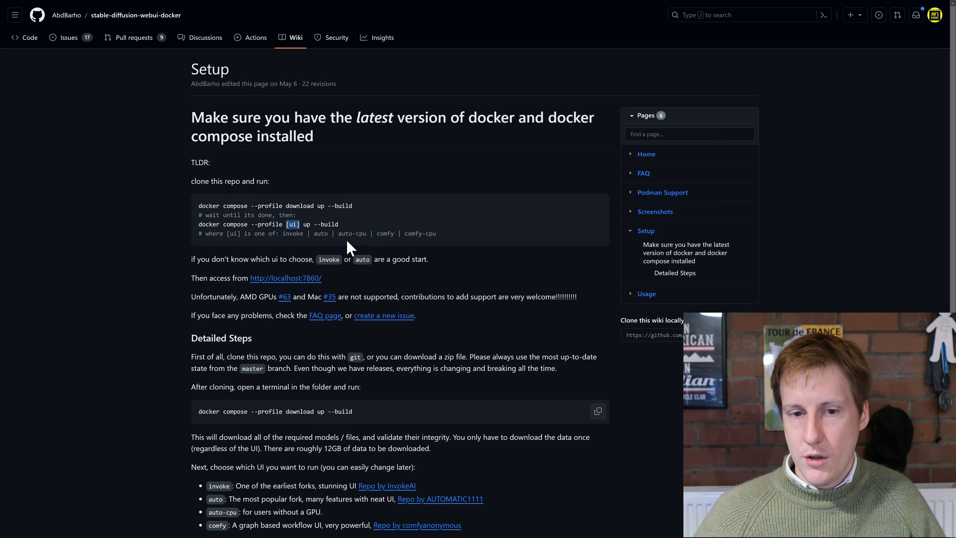
Scroll the Setup wiki page down to the docker compose commands and Detailed Steps.
scroll("down", 3)
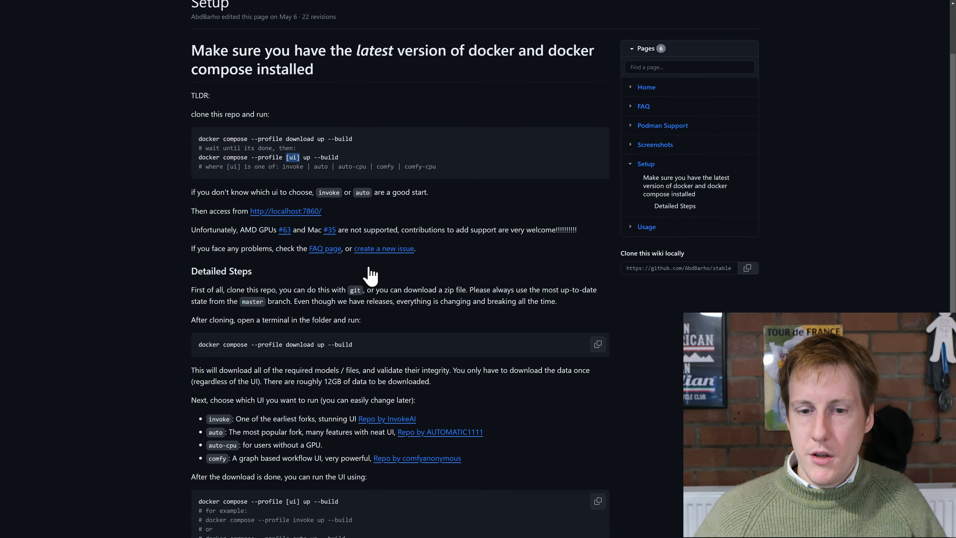
scroll("down", 3)
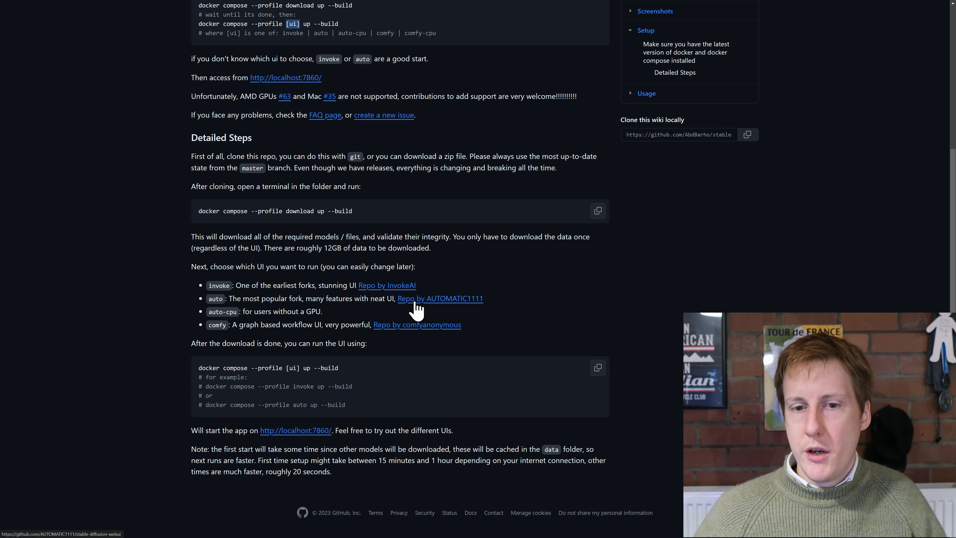
left_click(419, 299)
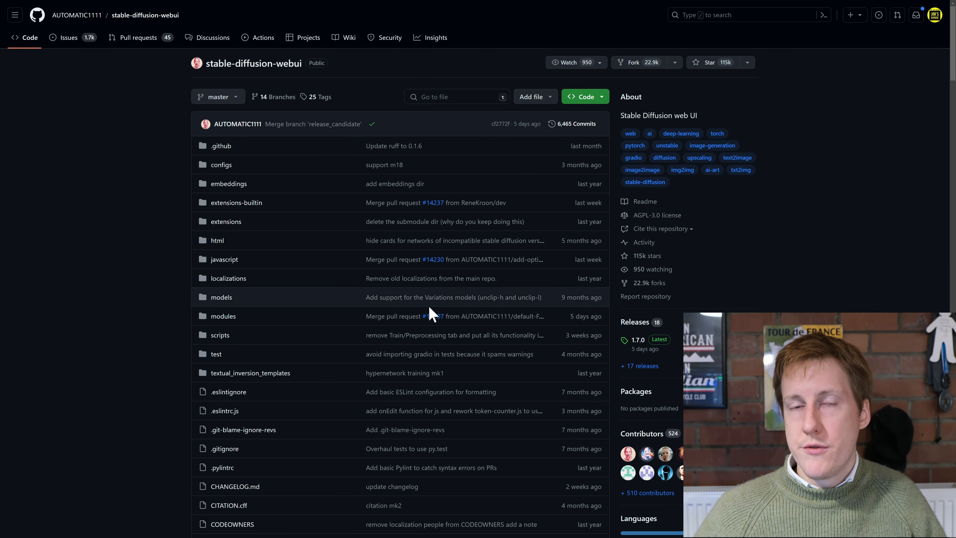
mouse_move(421, 326)
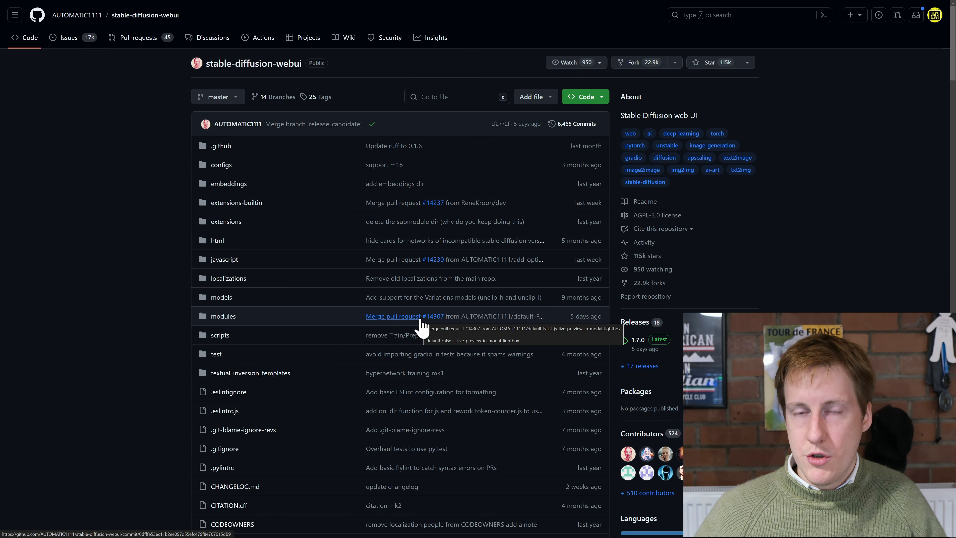
scroll("down", 3)
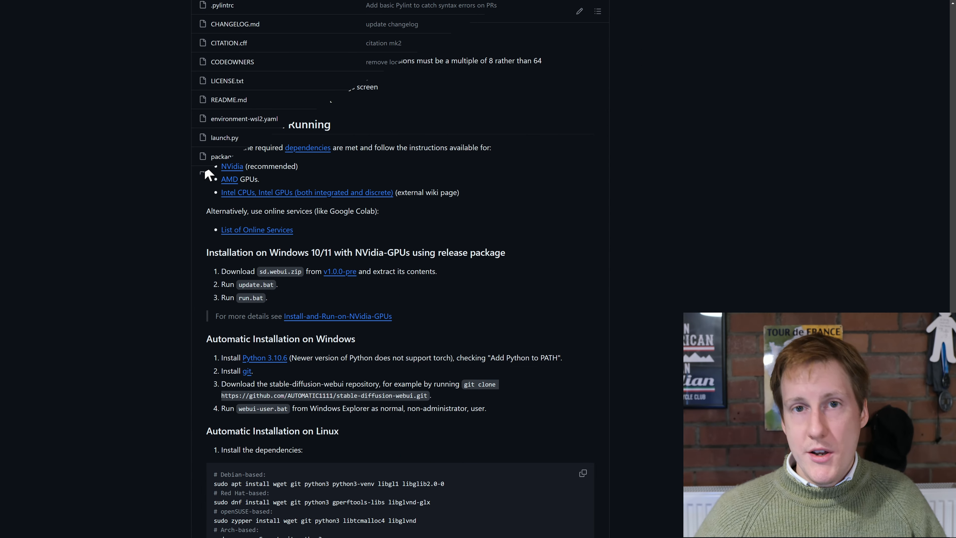
scroll("down", 3)
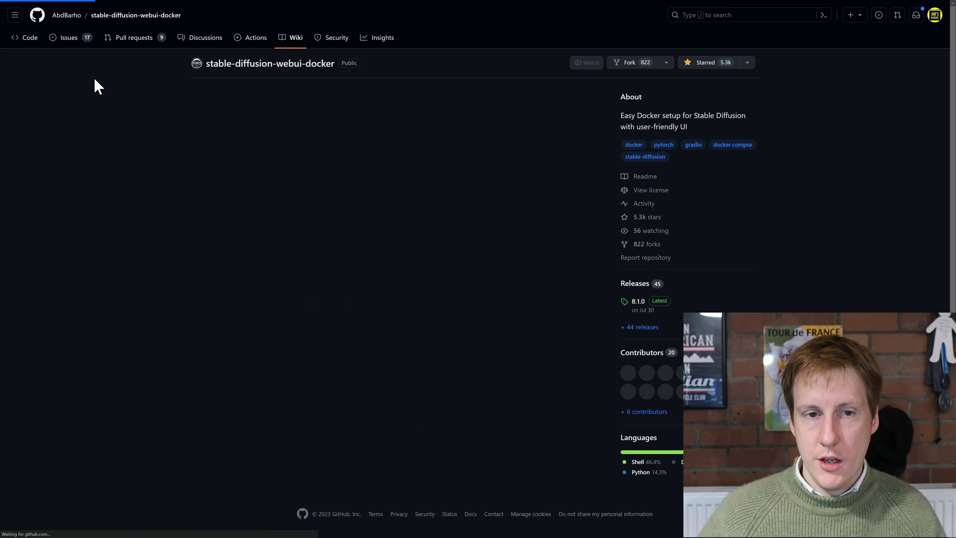
Return to the Setup page from the wiki's Pages sidebar.
left_click(585, 96)
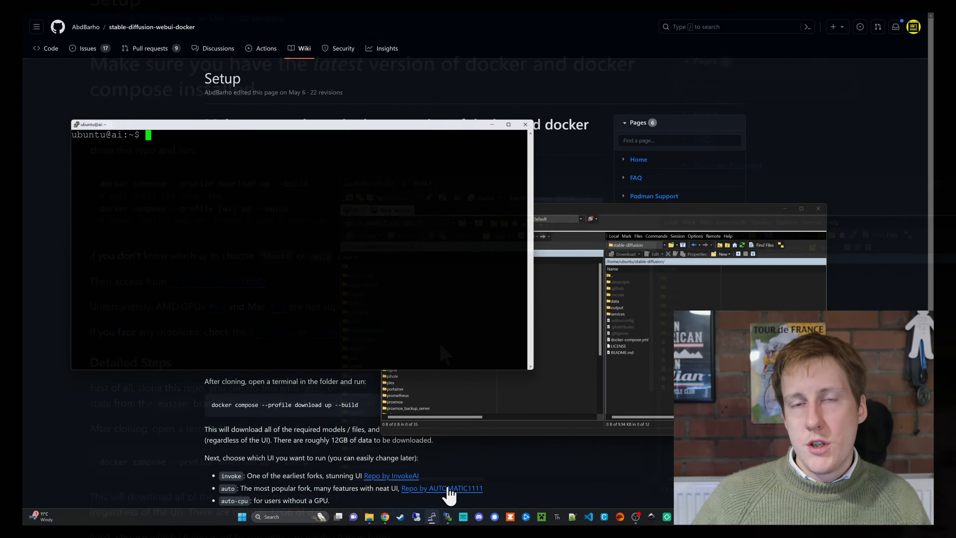
cd into stable-diffusion and run 'sudo docker compose --profile download up --build' to fetch all models.
type("cd")
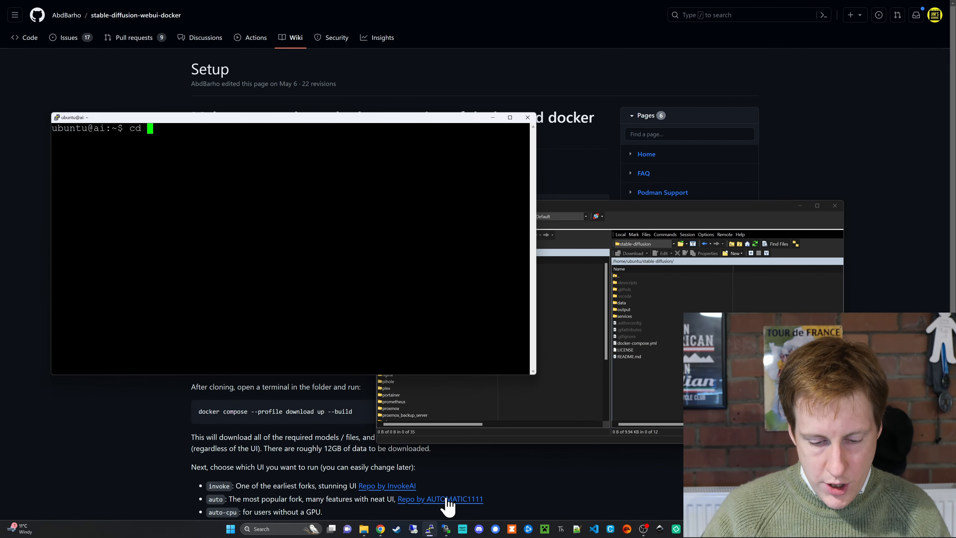
type("stable-diffusion/")
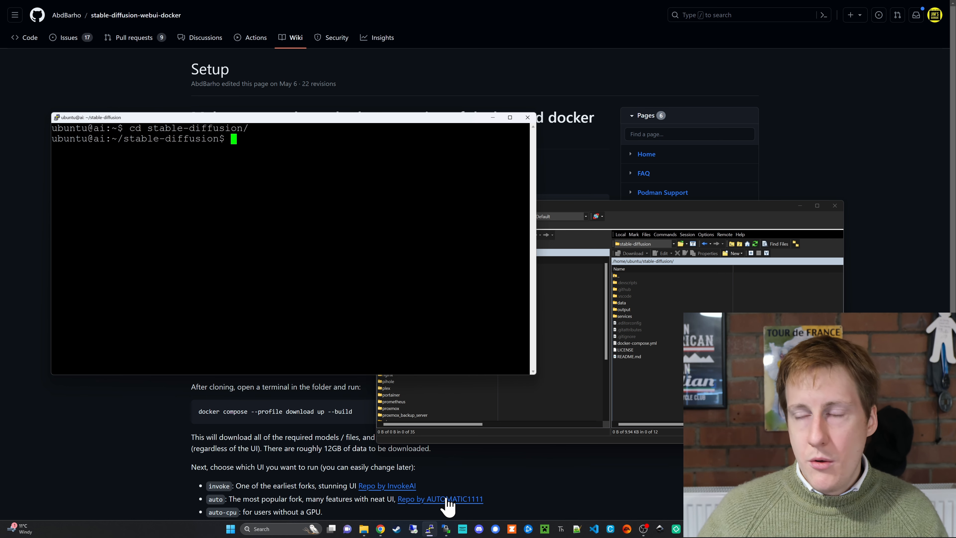
mouse_move(377, 460)
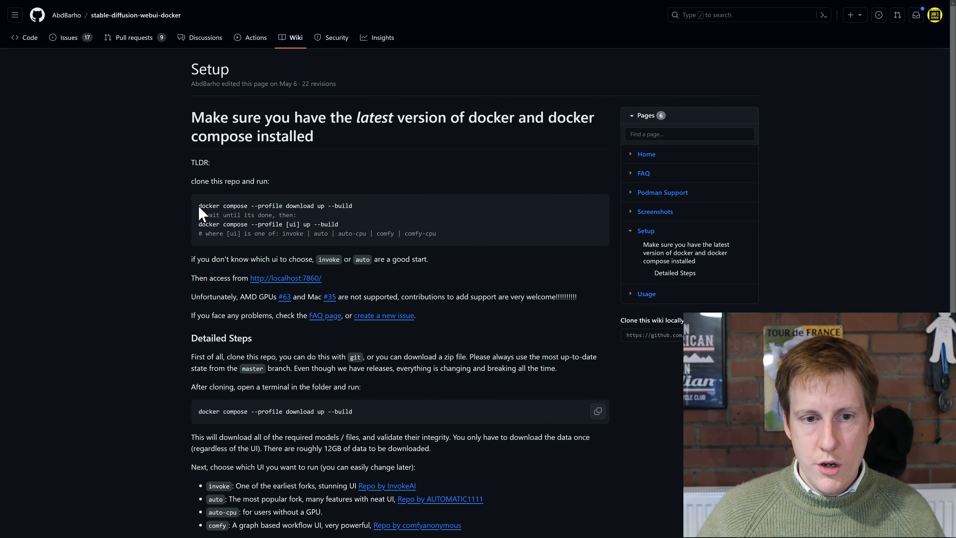
right_click(356, 215)
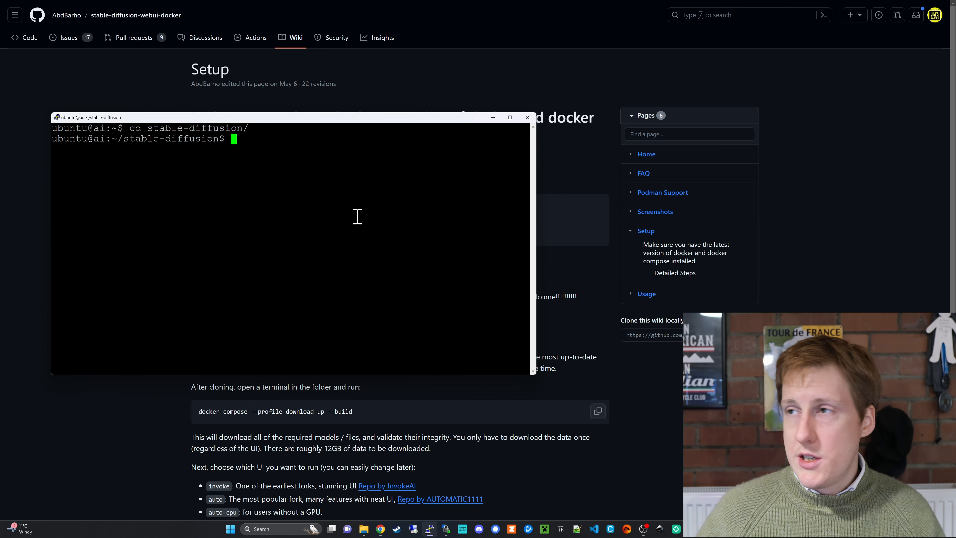
type("sudo")
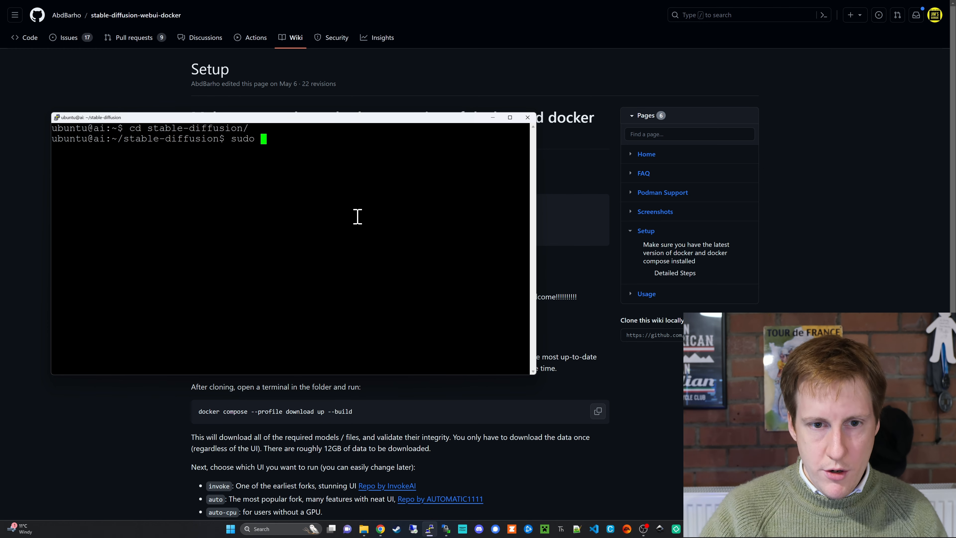
type("docker compose --profile download up --build")
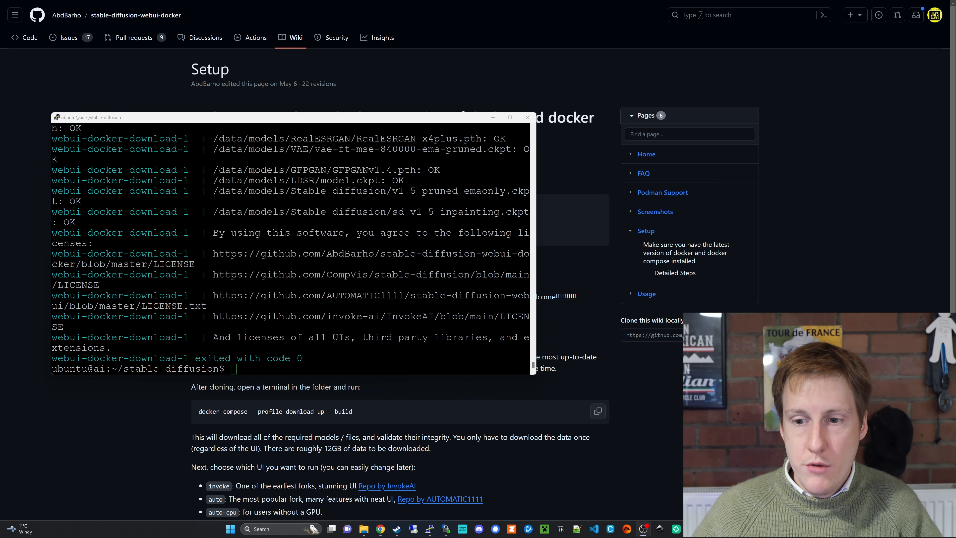
Run 'sudo docker compose --profile auto-cpu up --build' to build the auto-cpu web UI container.
left_click(528, 118)
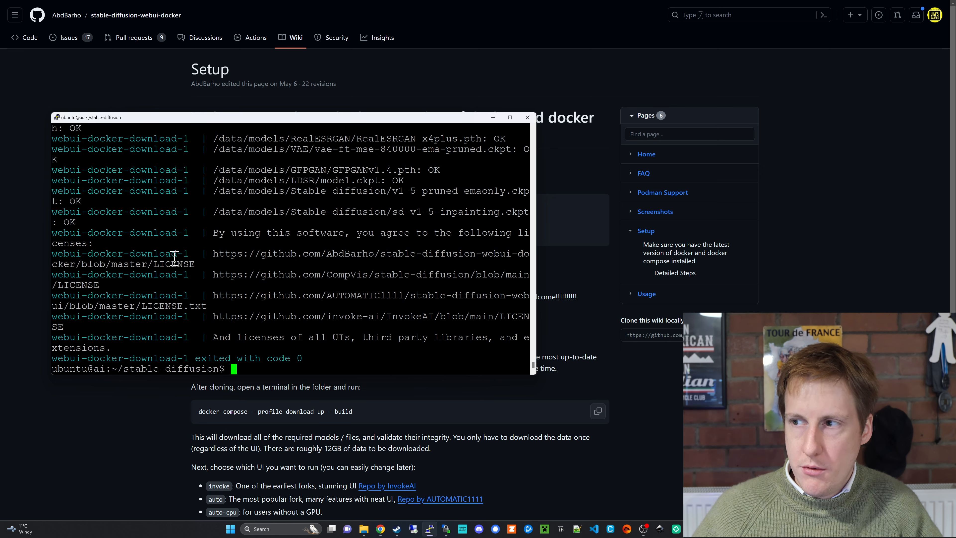
type("sudo docker compose --profile [ui] up --build")
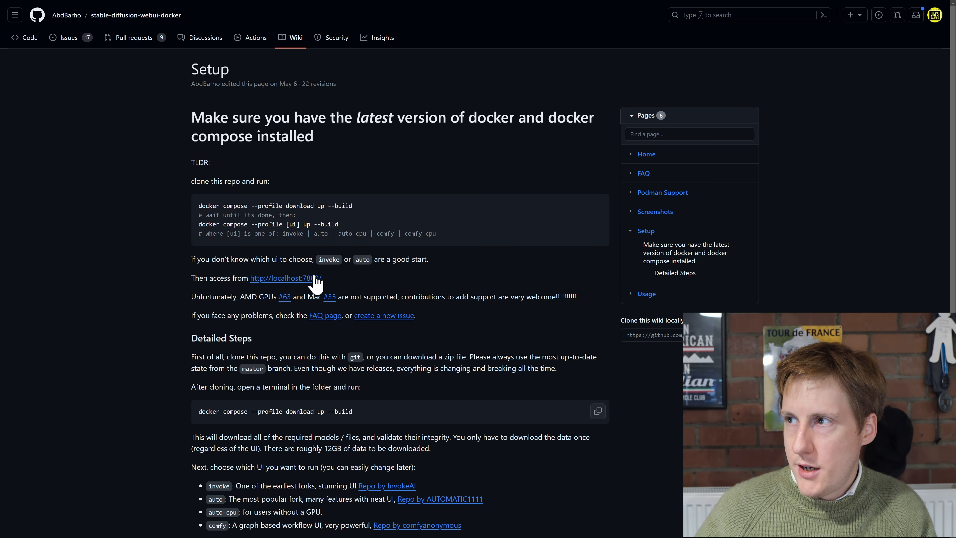
mouse_move(357, 236)
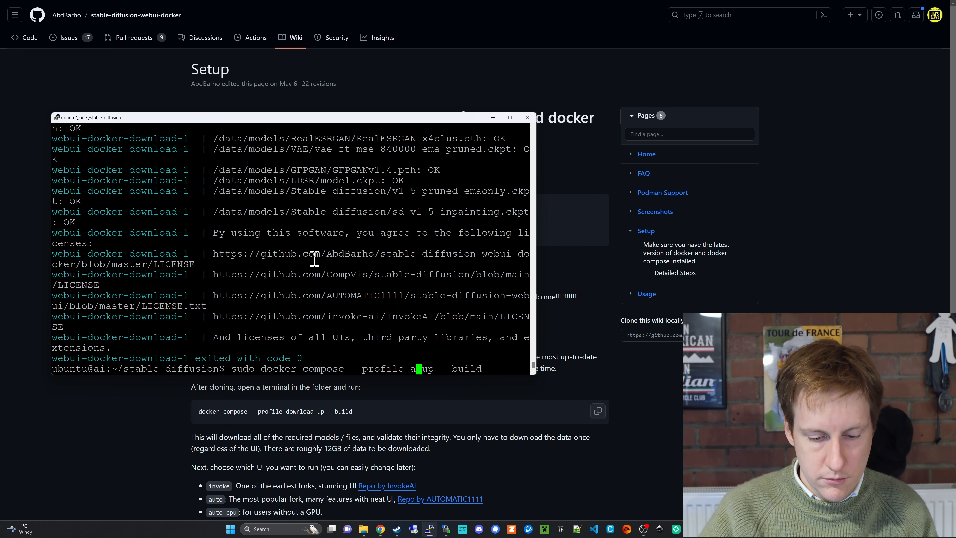
type("uto-")
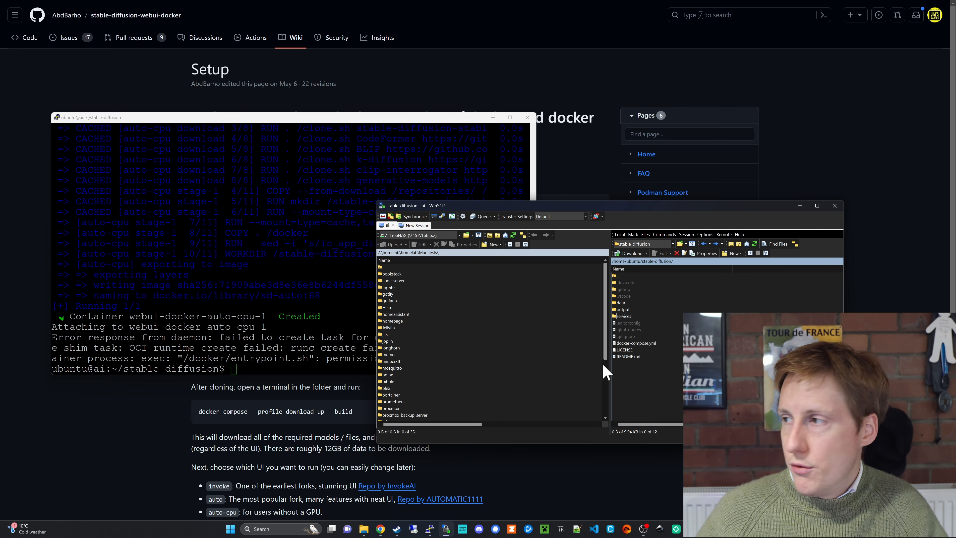
Grant execute permission to services/AUTOMATIC1111/entrypoint.sh via Properties, then rerun the auto-cpu build.
double_click(624, 316)
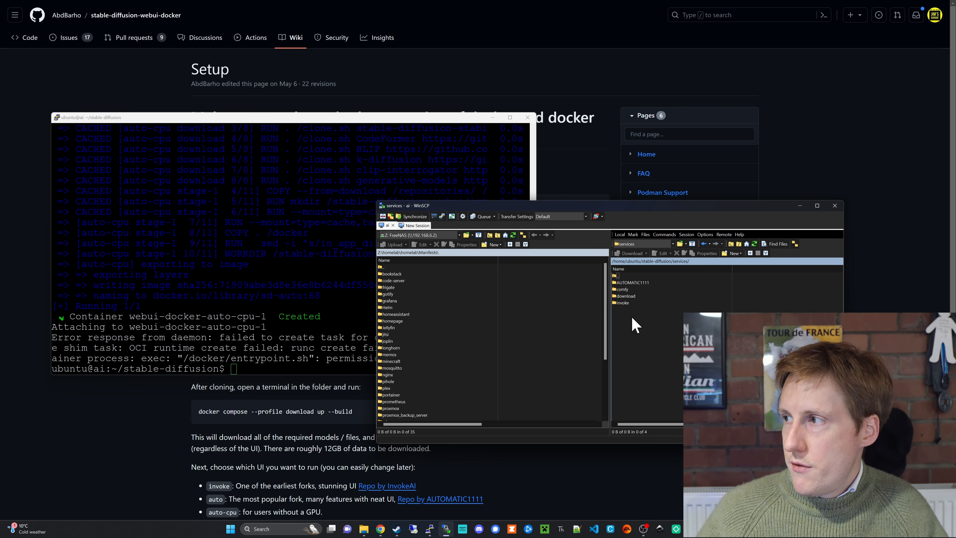
left_click(633, 283)
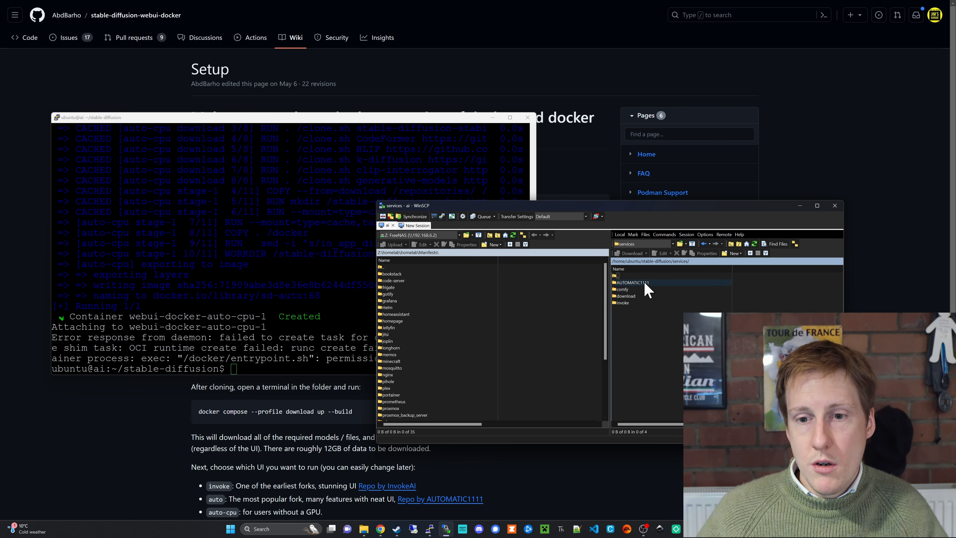
double_click(633, 282)
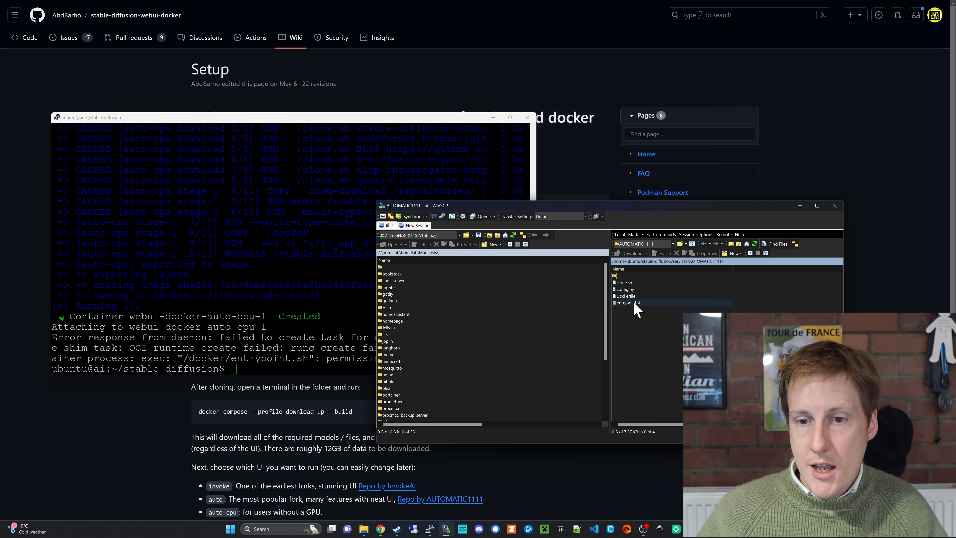
right_click(629, 302)
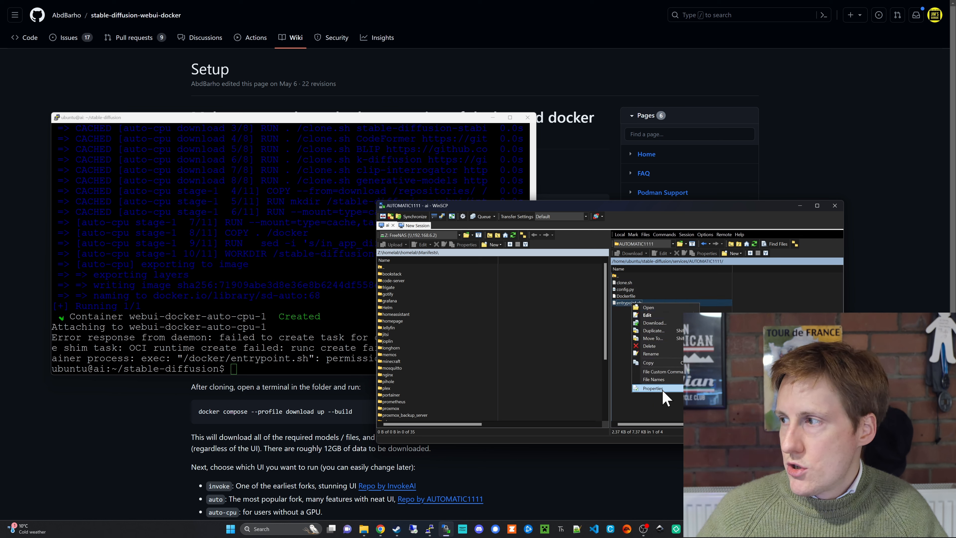
left_click(653, 389)
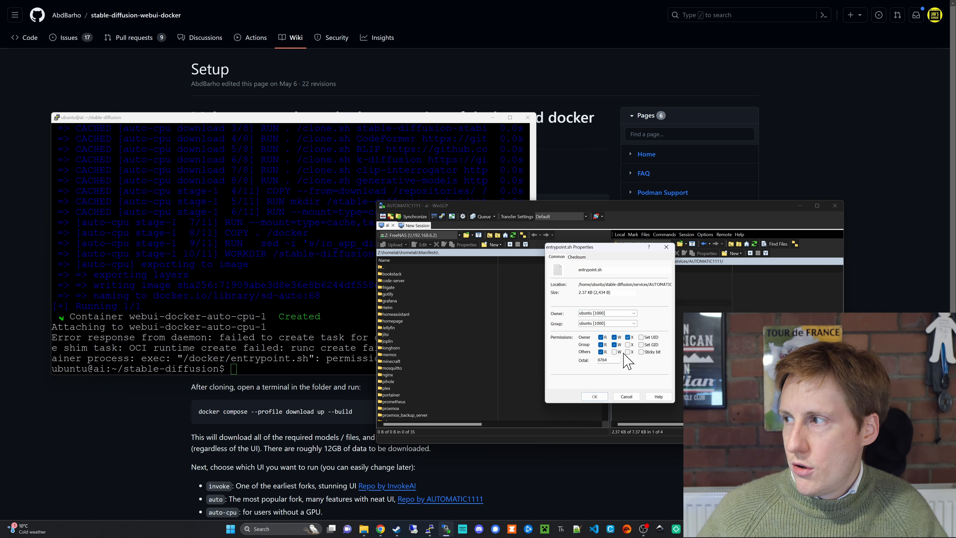
left_click(594, 397)
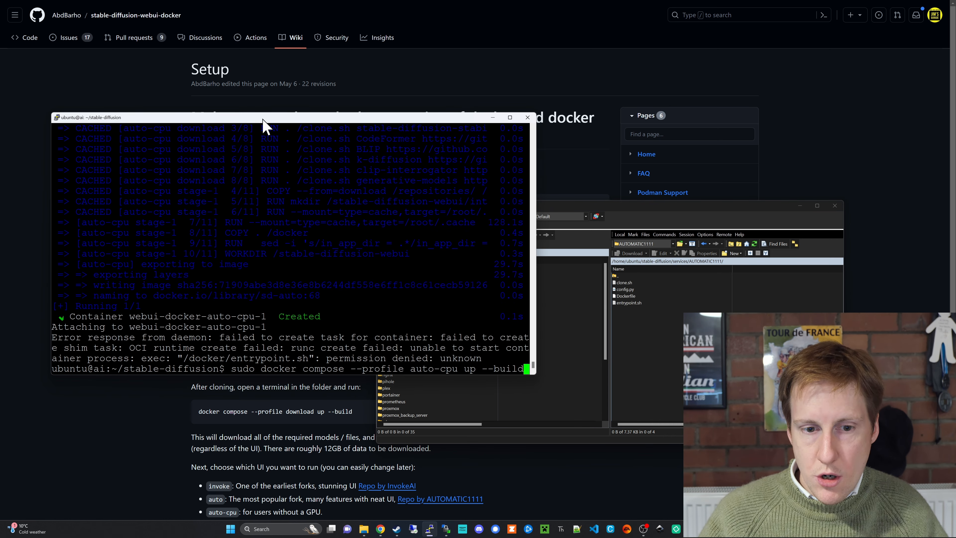
key("Return")
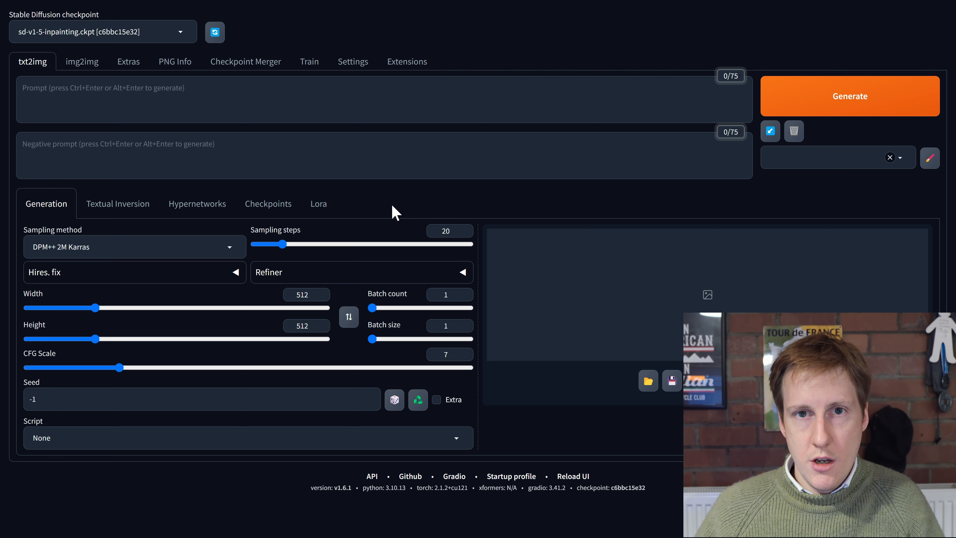
Generate a txt2img render for 'warhammer 40k, chaos space marines, dreadnaught' and view the result.
left_click(850, 96)
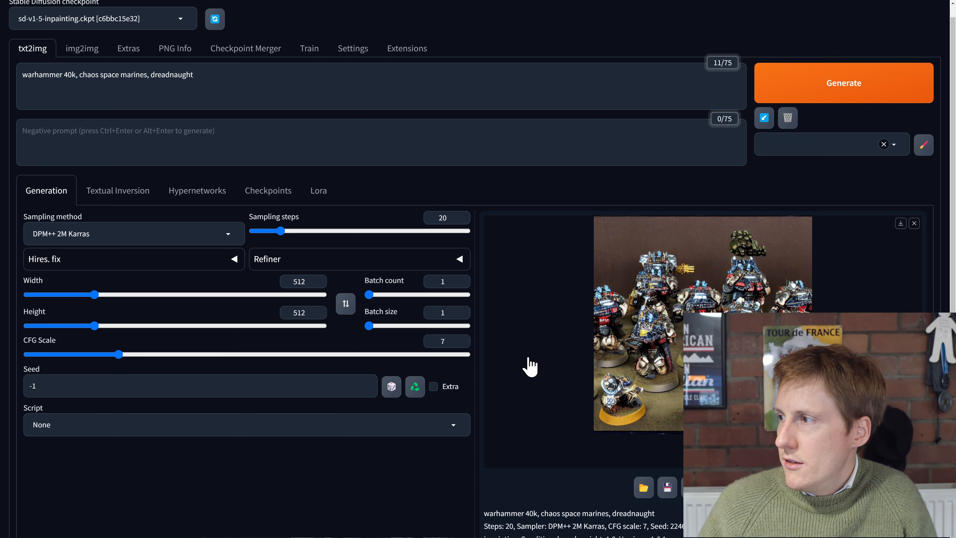
scroll("down", 3)
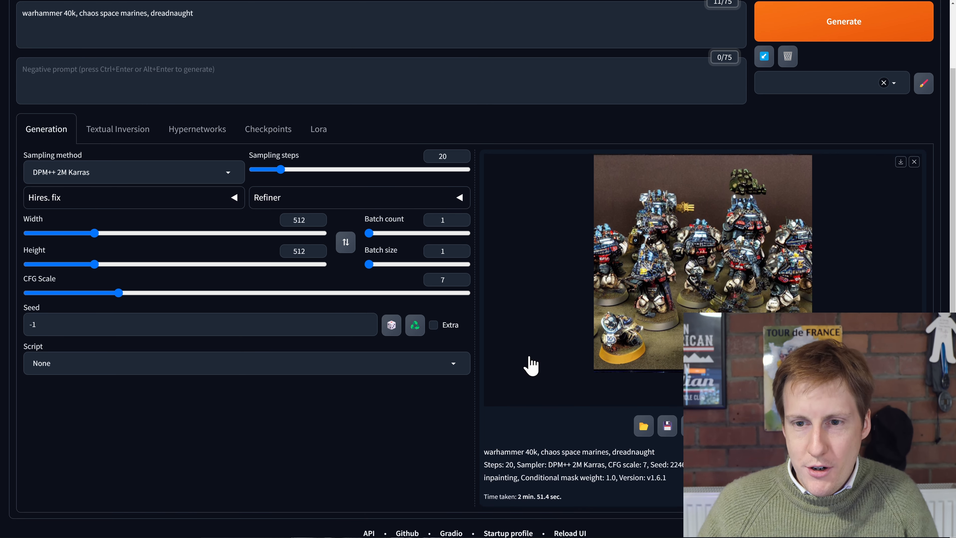